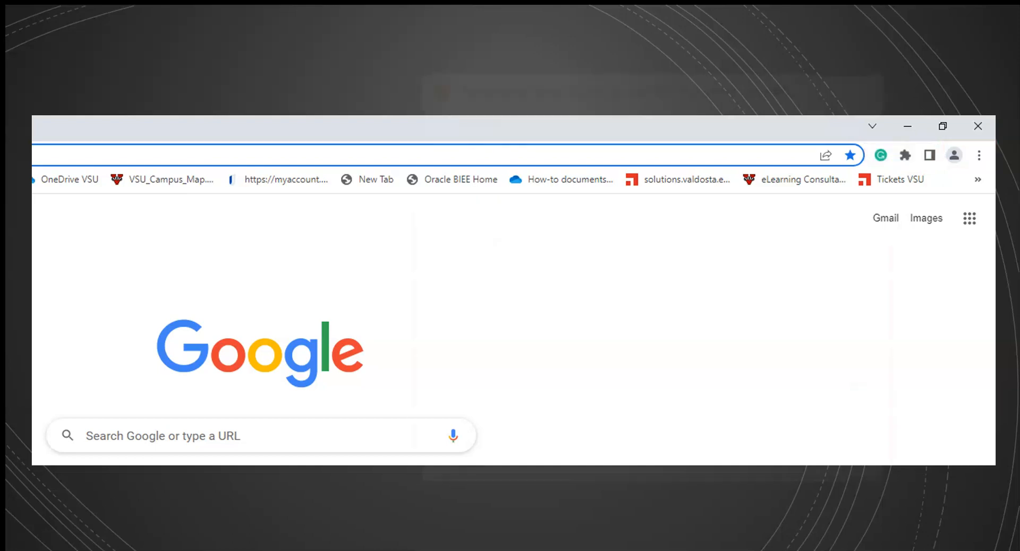
# Step: Open Chrome's History page from the three-dot menu
pyautogui.click(979, 155)
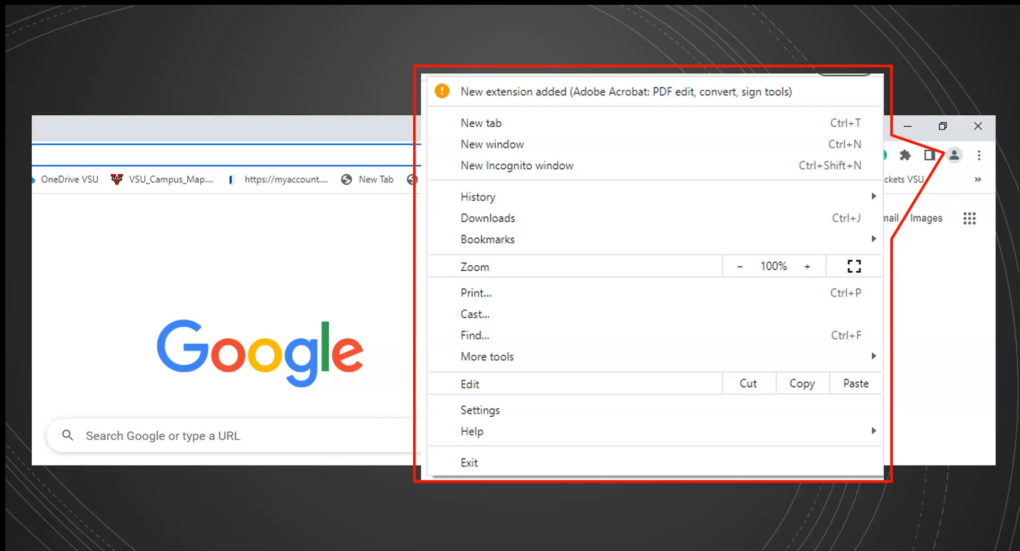
pyautogui.moveTo(478, 197)
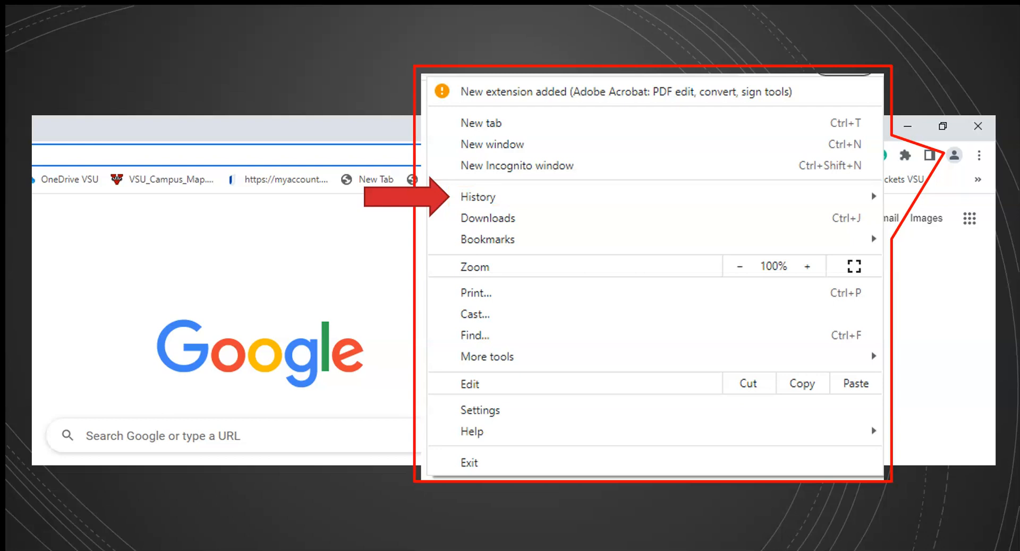
pyautogui.click(478, 197)
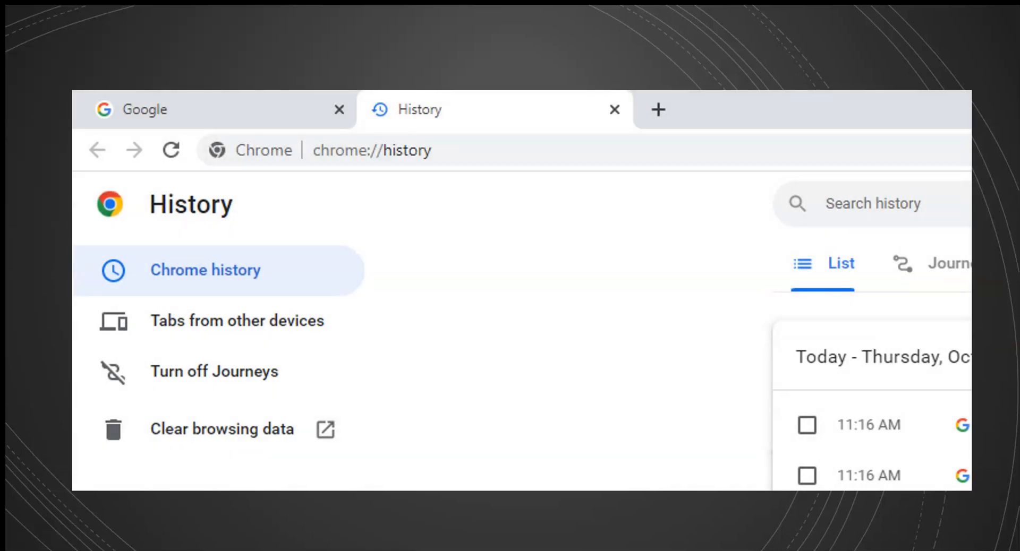
# Step: Launch 'Clear browsing data' from the History page sidebar
pyautogui.click(221, 430)
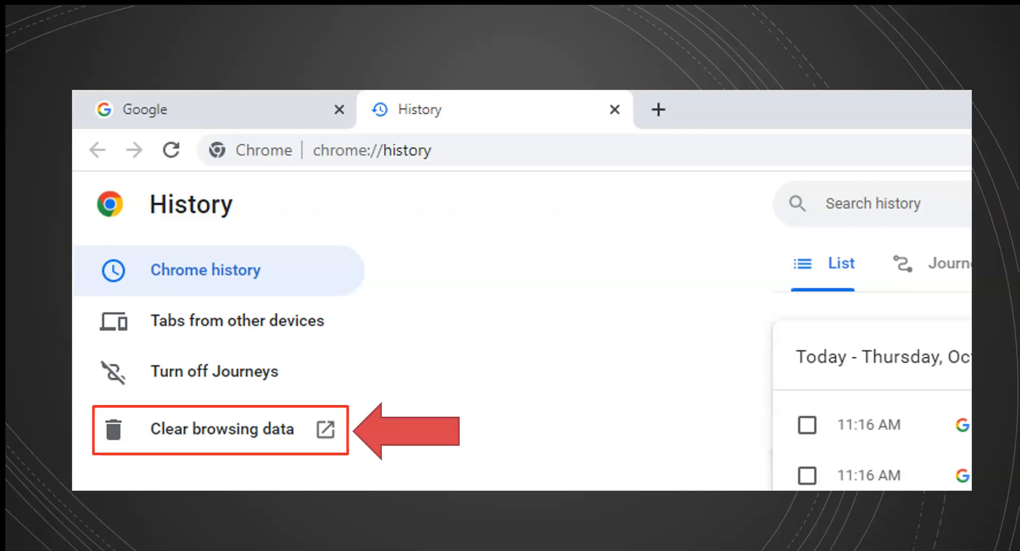
pyautogui.click(222, 429)
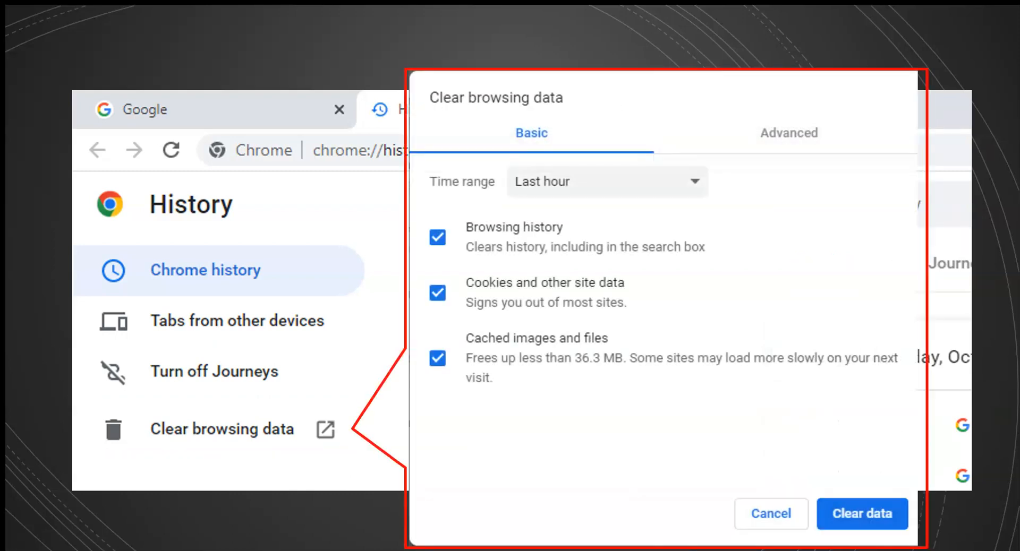
# Step: Clear the last hour's history, cookies and cached files in Chrome
pyautogui.click(436, 292)
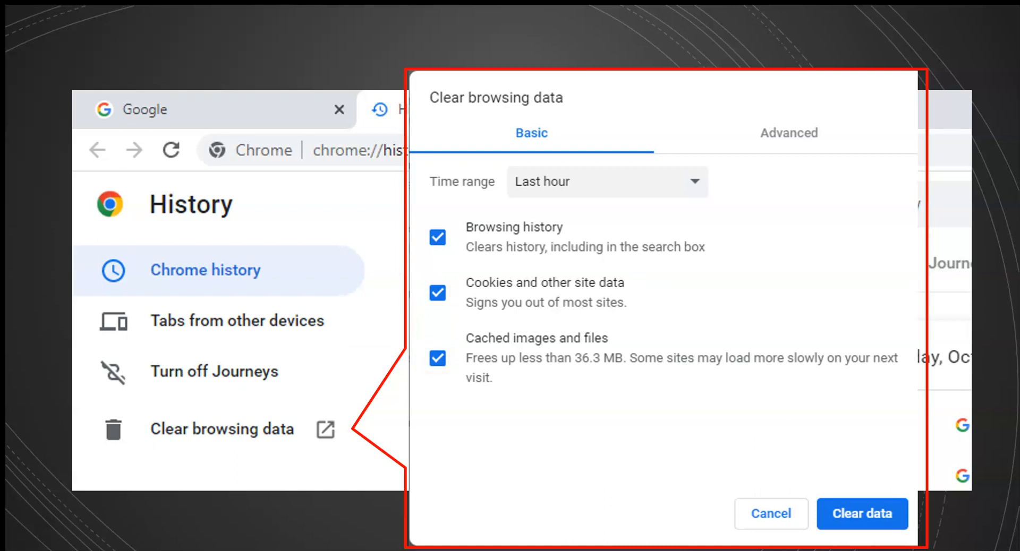
pyautogui.click(862, 514)
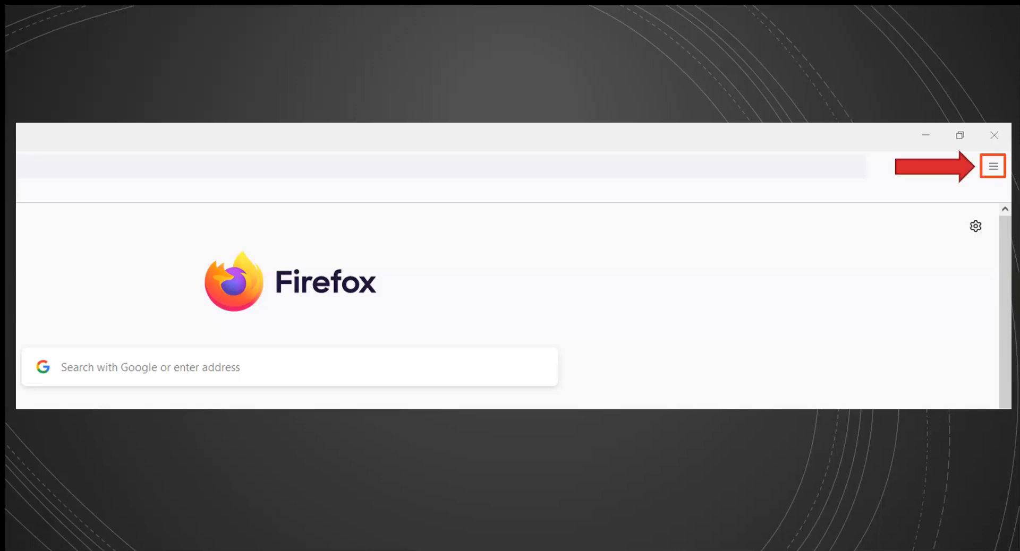
# Step: Open Firefox Settings from the hamburger menu
pyautogui.click(993, 166)
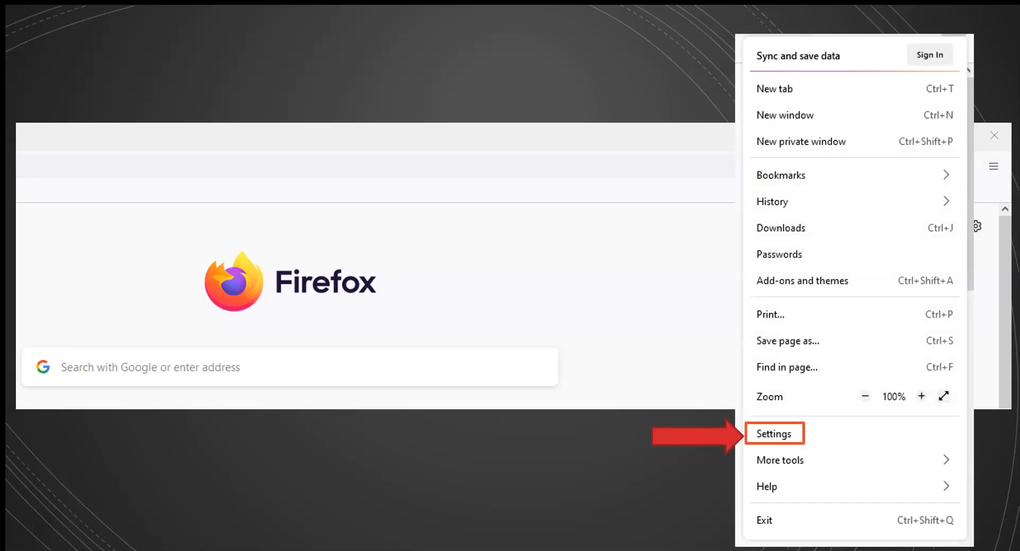
pyautogui.click(775, 433)
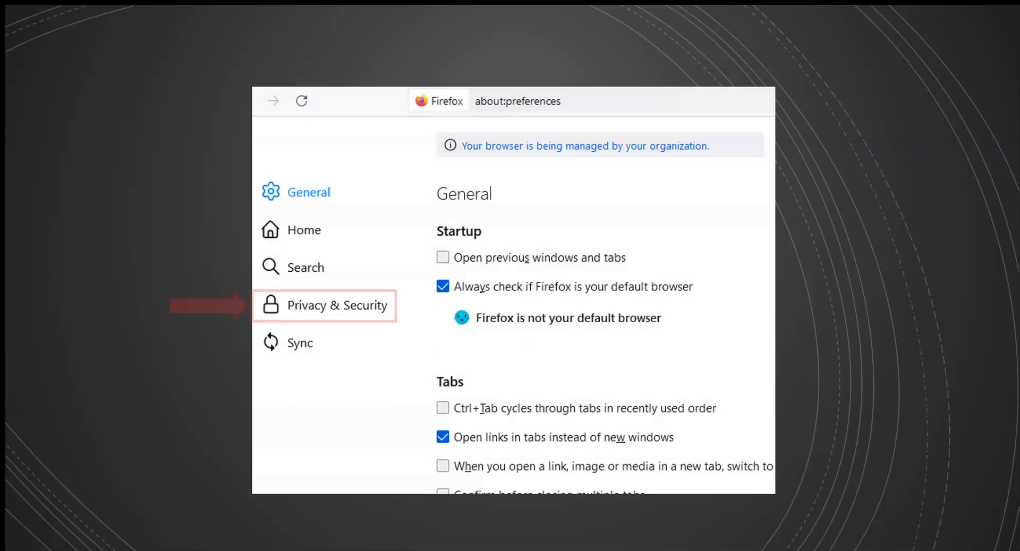
# Step: Under Privacy & Security, open Clear Data for Cookies and Site Data
pyautogui.click(337, 306)
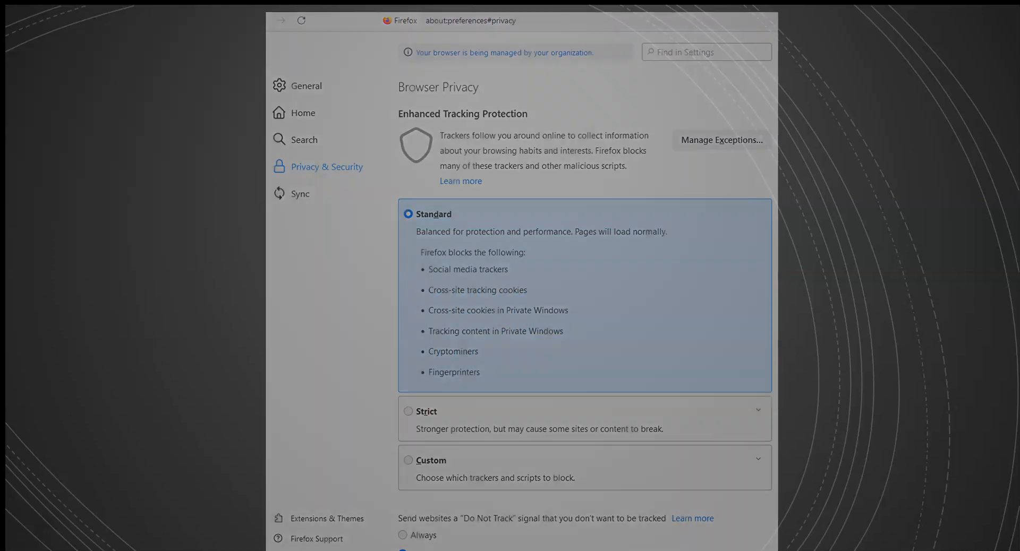
pyautogui.scroll(-3)
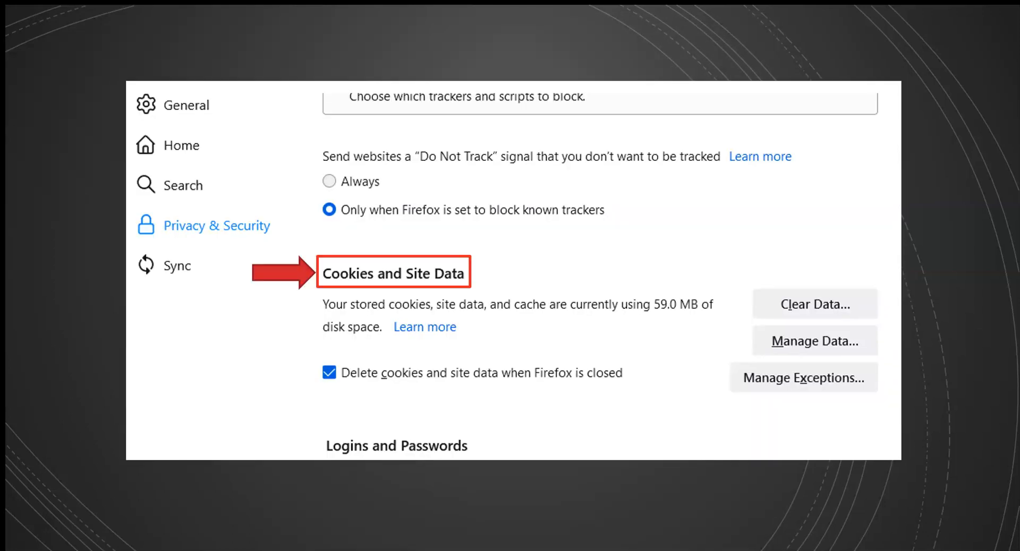
pyautogui.click(815, 304)
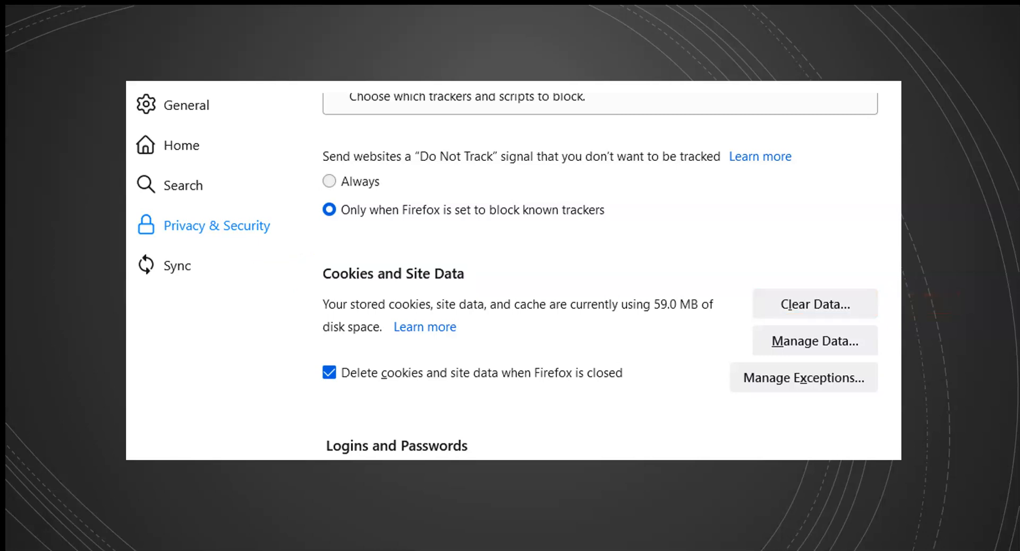
pyautogui.click(814, 304)
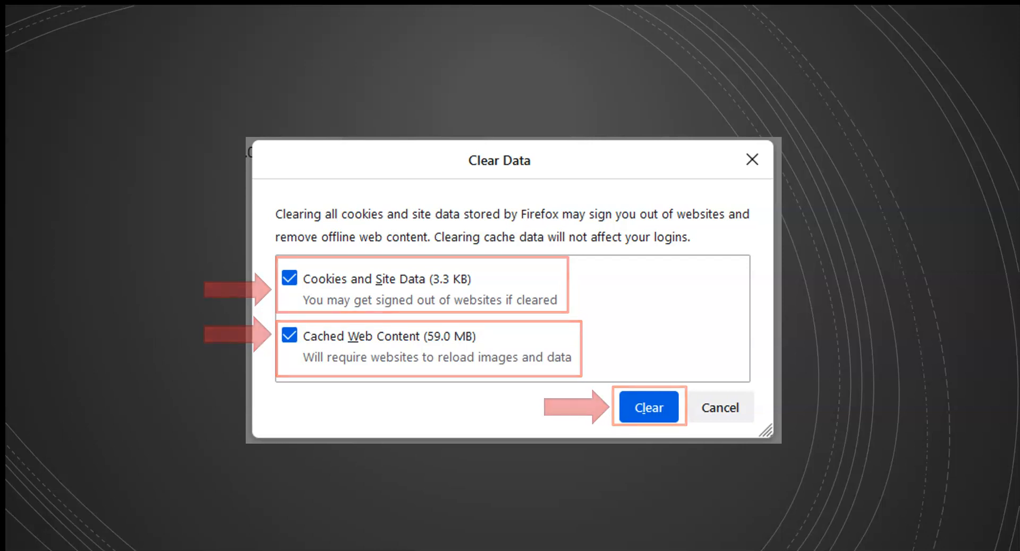
# Step: Clear cookies, site data and cached web content in the Clear Data dialog
pyautogui.click(648, 407)
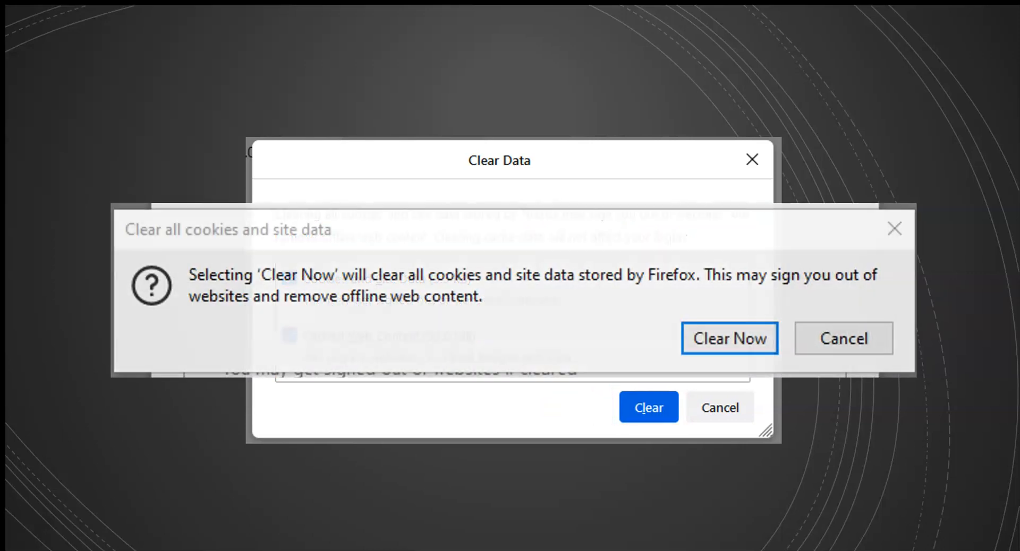